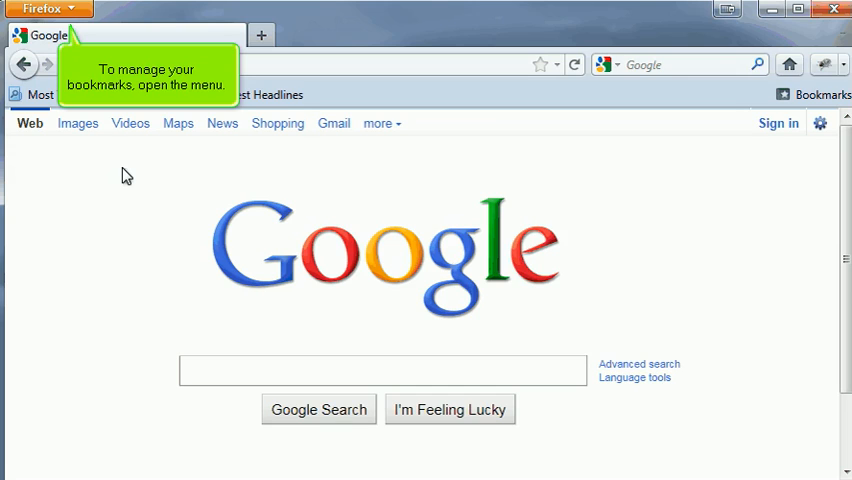
# Step: Open the Library window via Bookmarks > Show All Bookmarks from the Firefox menu
pyautogui.click(48, 9)
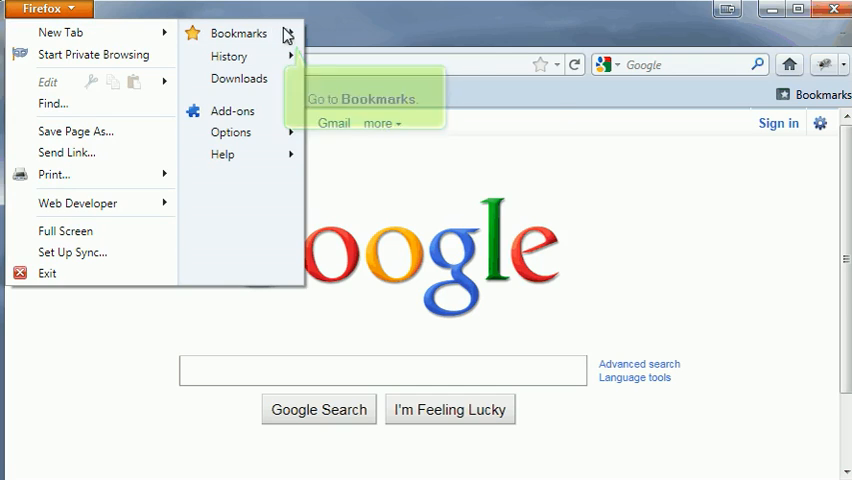
pyautogui.click(238, 33)
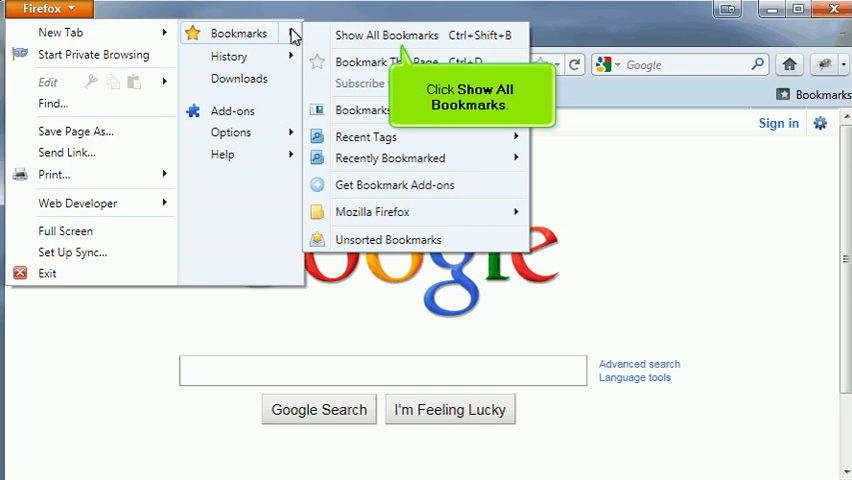
pyautogui.moveTo(378, 37)
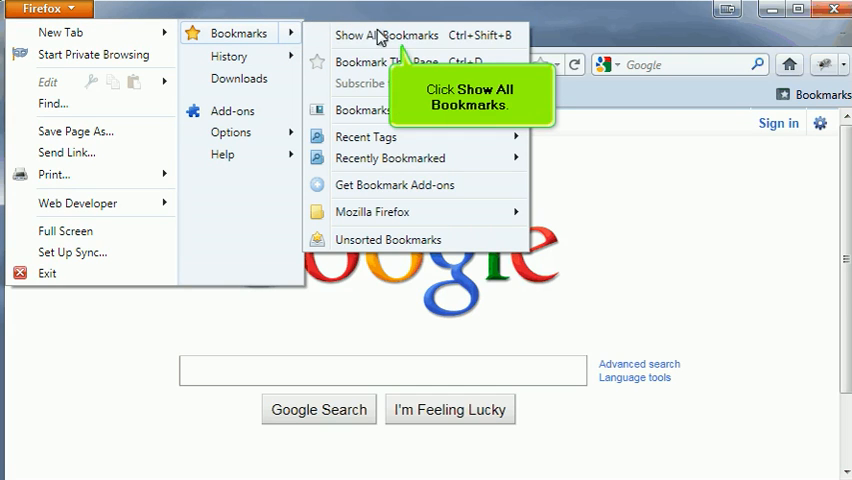
pyautogui.click(384, 36)
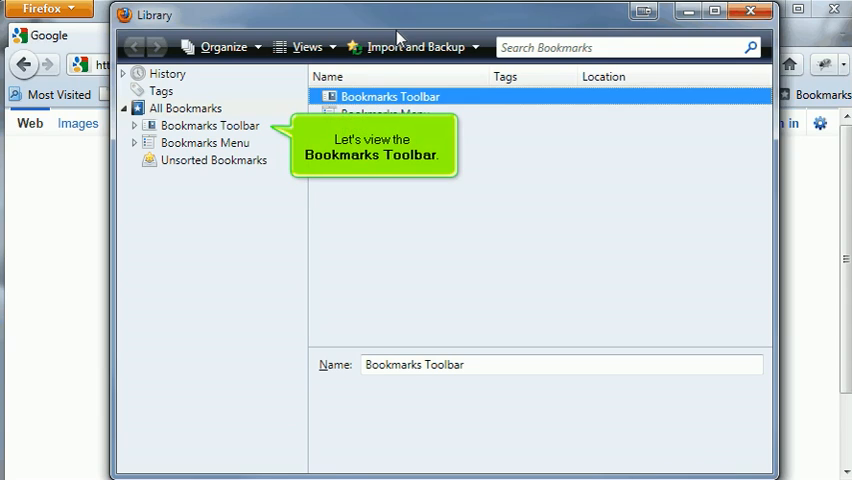
# Step: Select Bookmarks Toolbar in the Library to list Most Visited, Getting Started and Latest Headlines
pyautogui.click(209, 125)
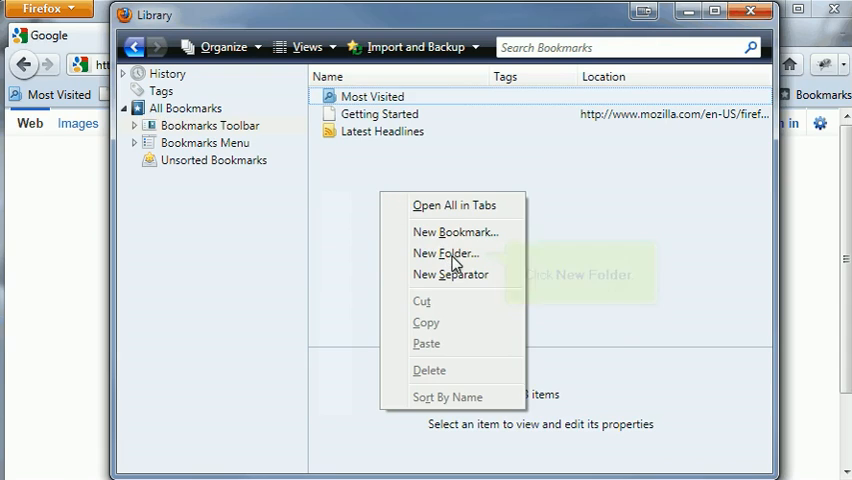
# Step: Add a new bookmark folder named 'Test' to the Bookmarks Toolbar
pyautogui.click(447, 252)
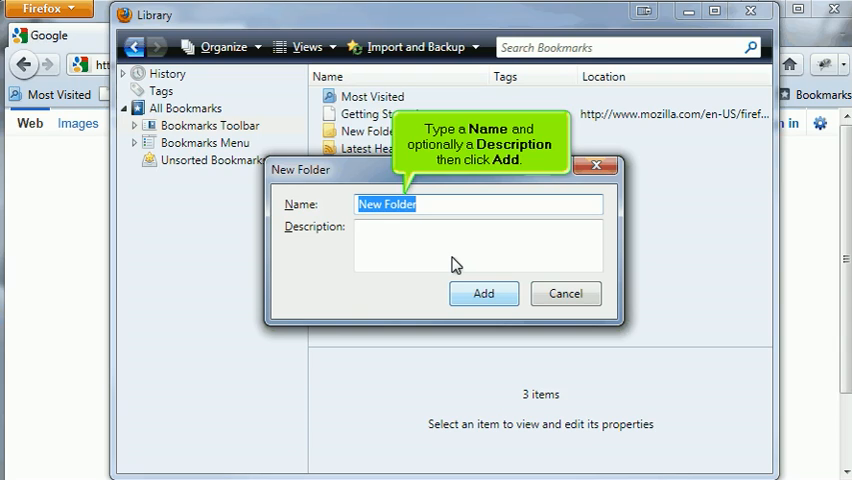
pyautogui.write('Test')
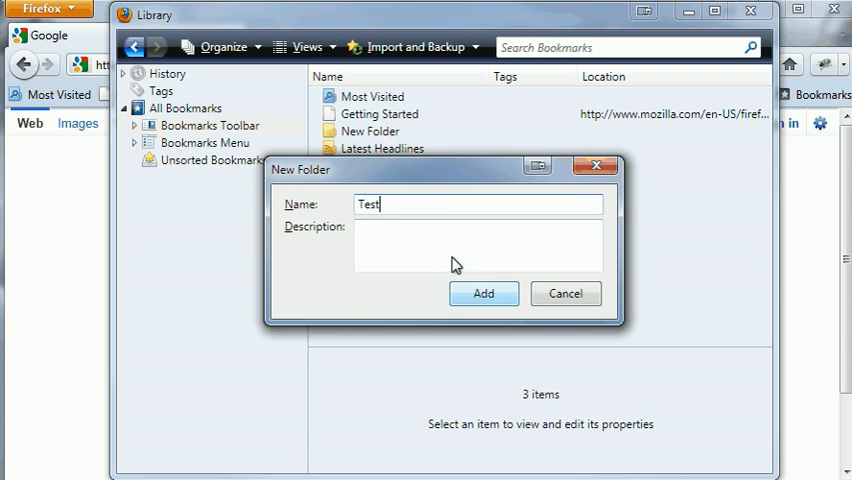
pyautogui.click(483, 293)
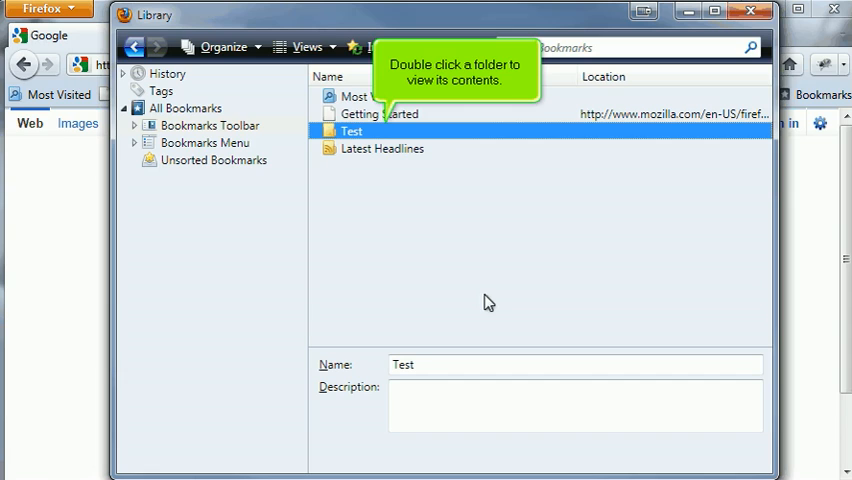
# Step: Open the Test folder to confirm it is empty, then close the Library
pyautogui.doubleClick(350, 131)
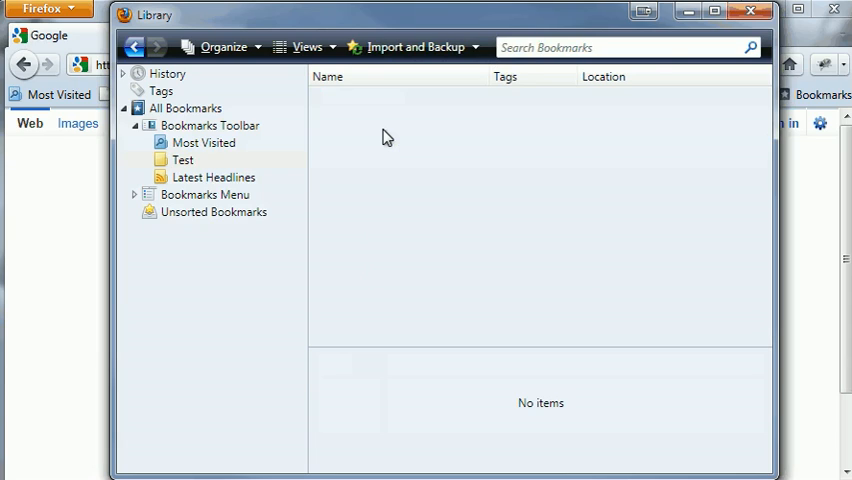
pyautogui.click(751, 12)
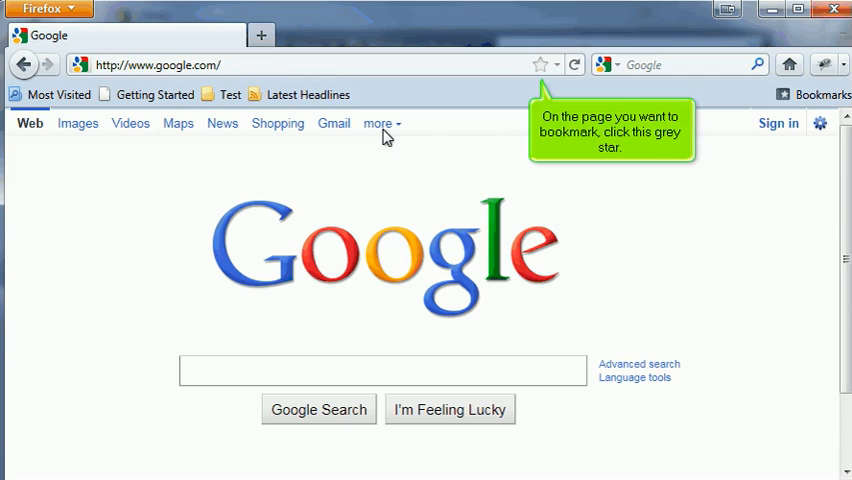
# Step: Bookmark the current Google page using the address bar star
pyautogui.click(539, 64)
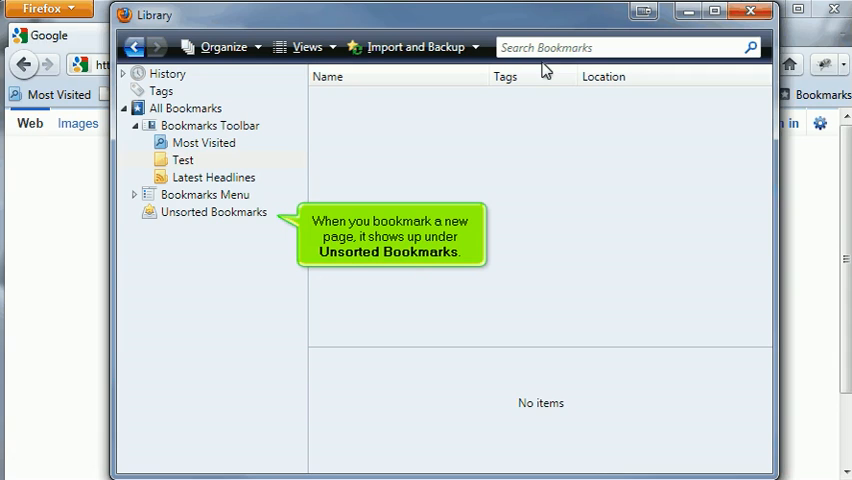
# Step: Move the Google bookmark from Unsorted Bookmarks into Test, verify, and close the Library
pyautogui.click(212, 211)
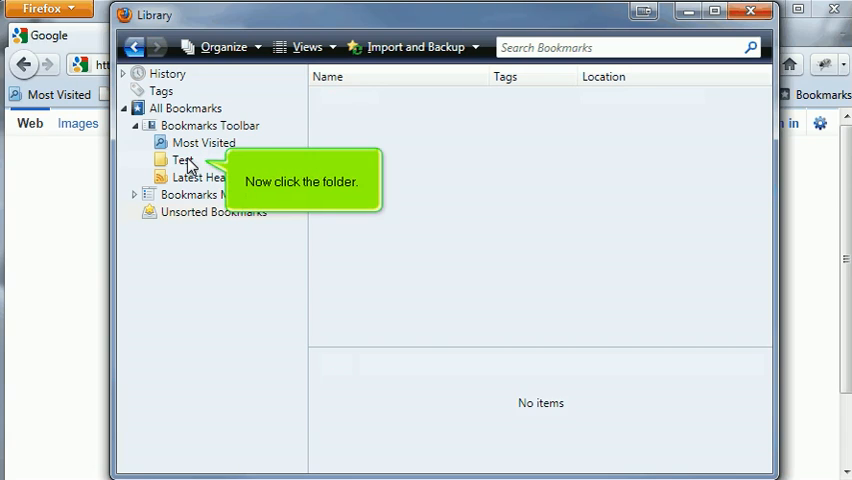
pyautogui.click(180, 160)
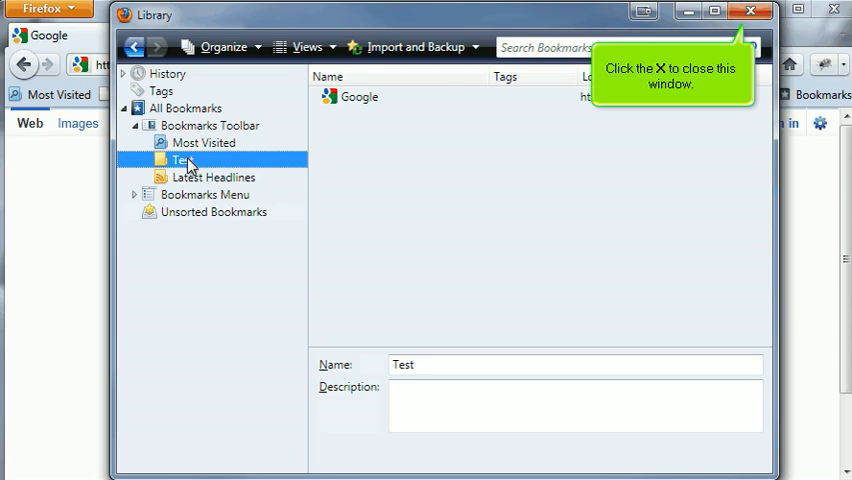
pyautogui.moveTo(533, 74)
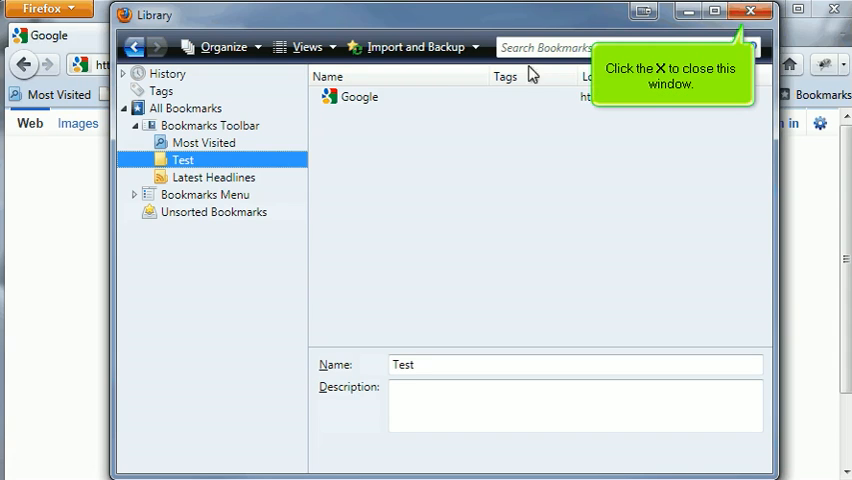
pyautogui.click(751, 11)
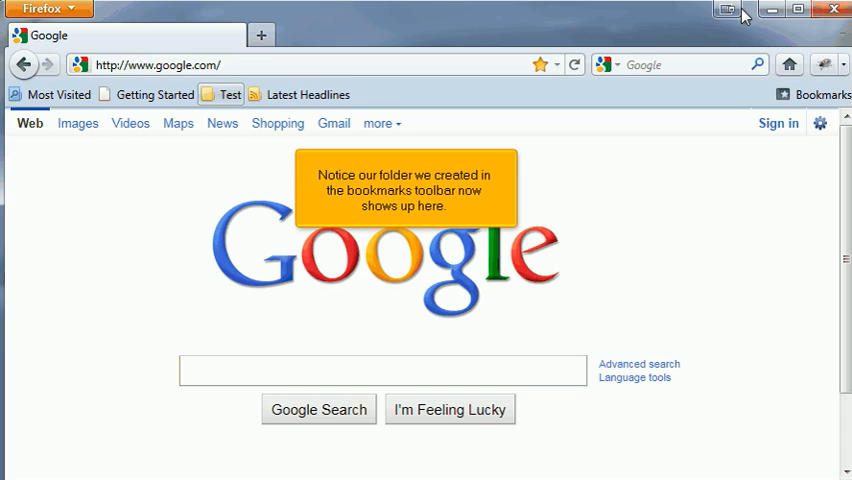
pyautogui.moveTo(247, 120)
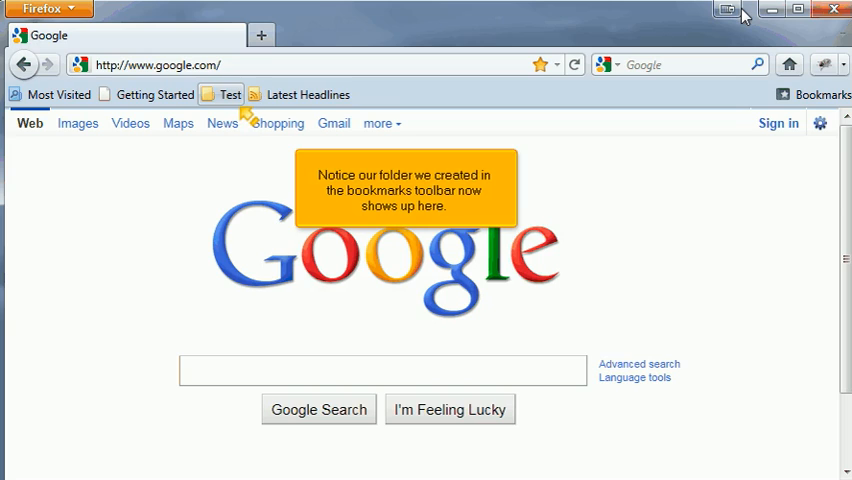
# Step: Open the toolbar's Test folder dropdown to show the Google bookmark inside
pyautogui.click(224, 94)
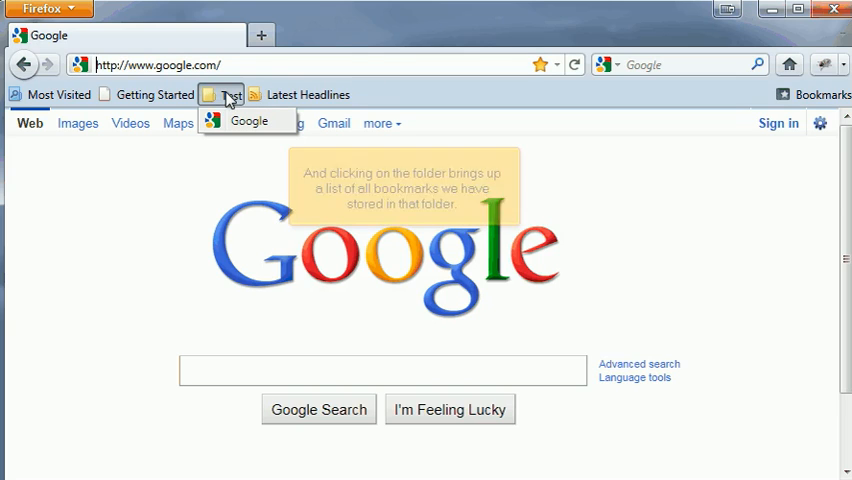